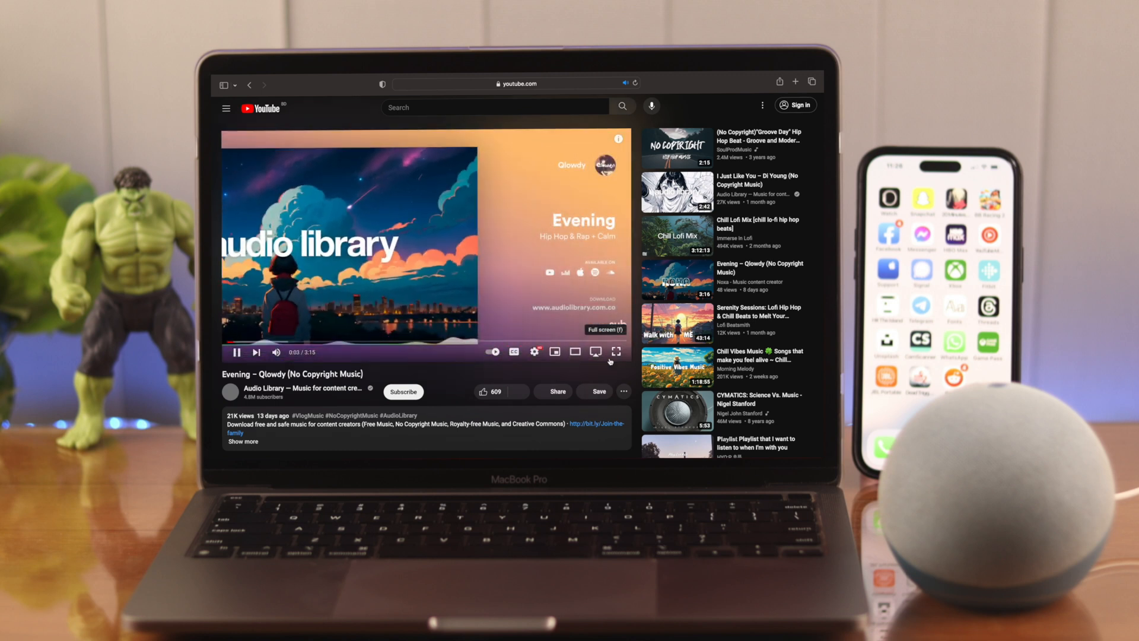
# Leave the YouTube video and switch the Mac's Bluetooth off in System Settings
pyautogui.click(616, 352)
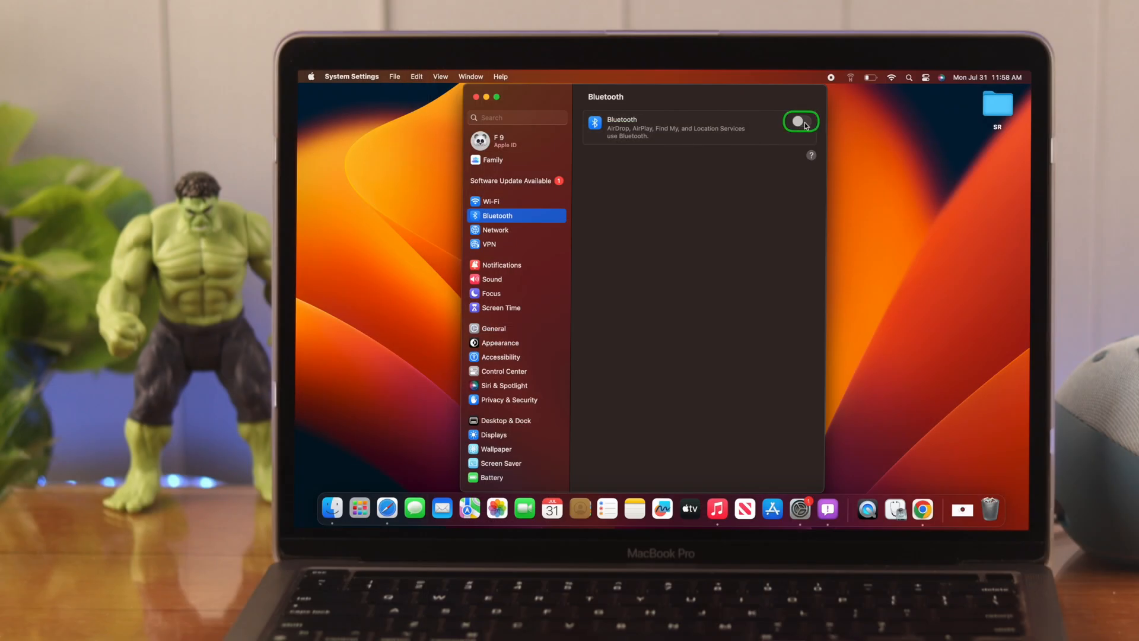
pyautogui.click(800, 120)
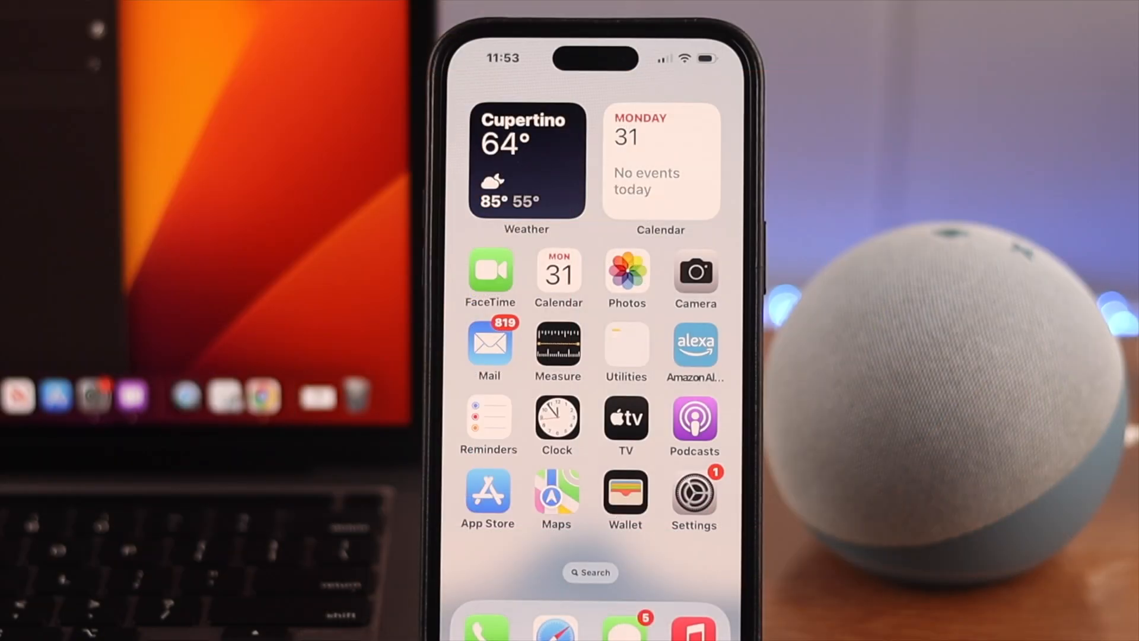
# In the Alexa app, start connecting a new Bluetooth device to the Echo Dot
pyautogui.click(695, 344)
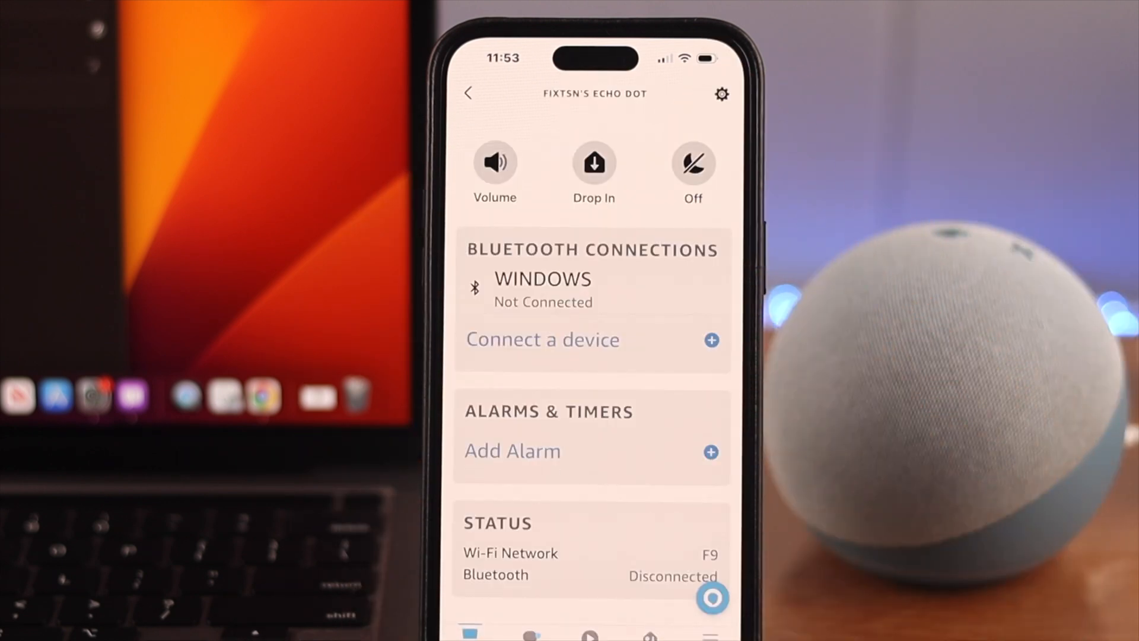
pyautogui.click(543, 339)
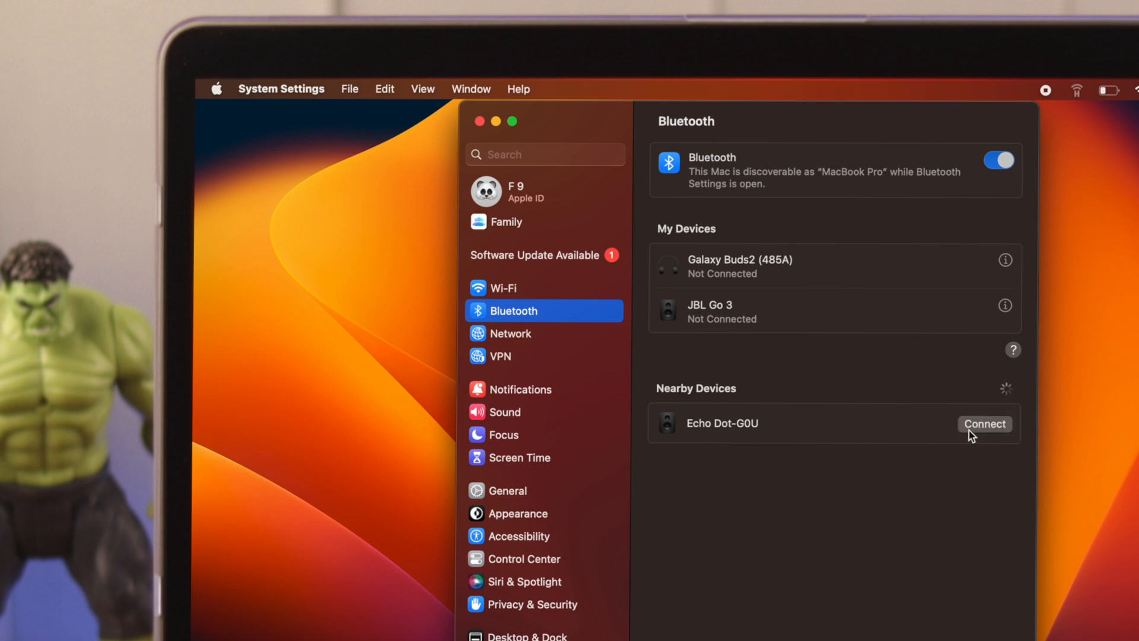
# Connect to Echo Dot-G0U from Nearby Devices in the Mac's Bluetooth settings
pyautogui.click(985, 424)
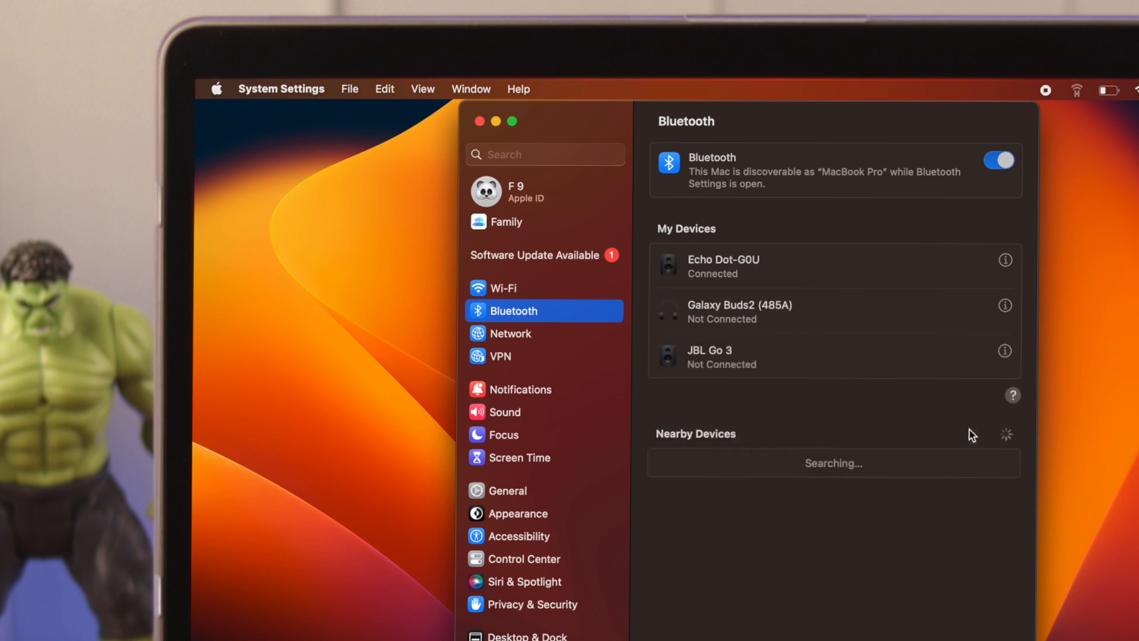